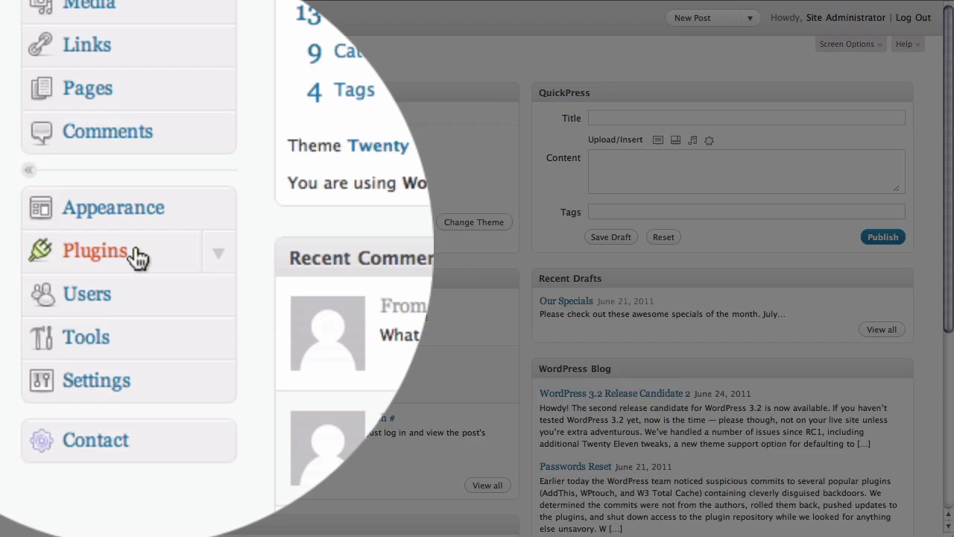
Step: Activate the Akismet plugin from the site's Plugins list
click(94, 251)
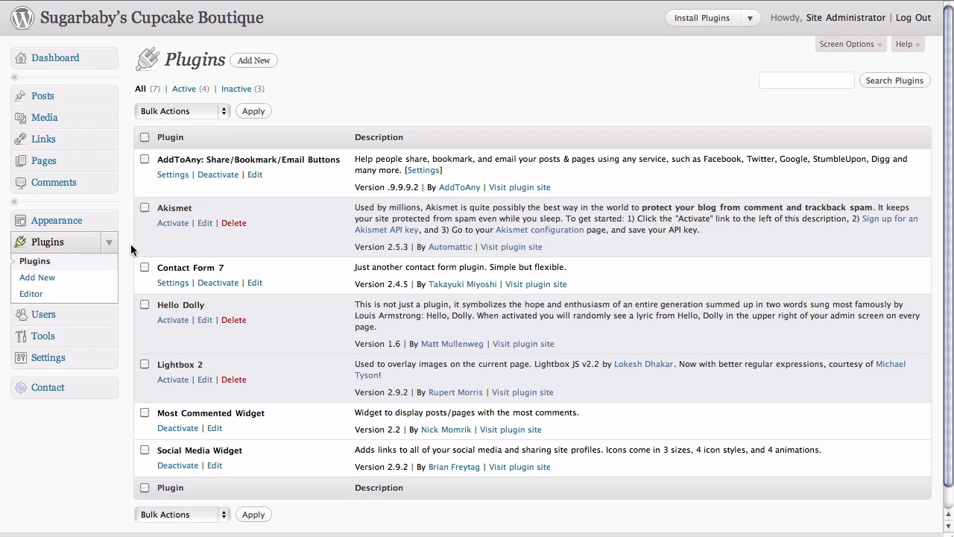
mouse_move(175, 237)
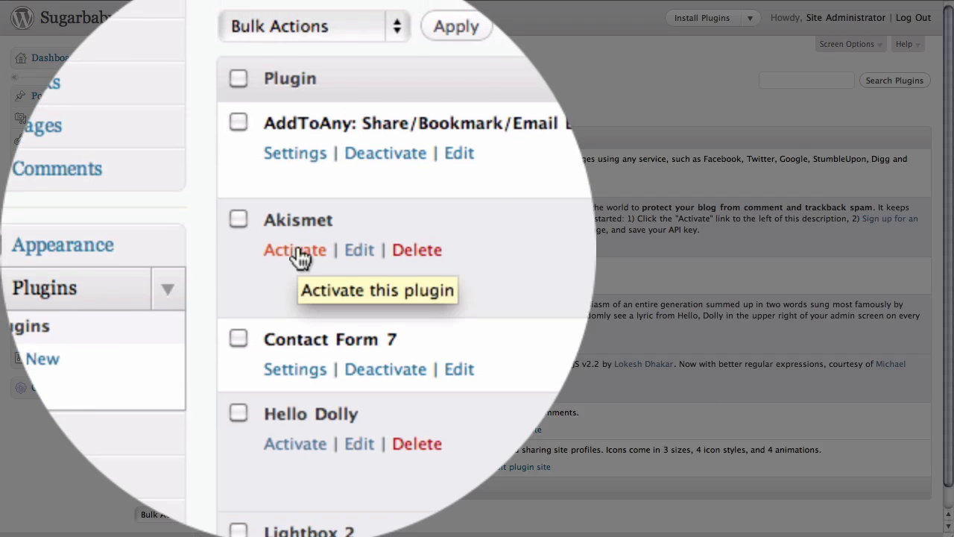
click(294, 250)
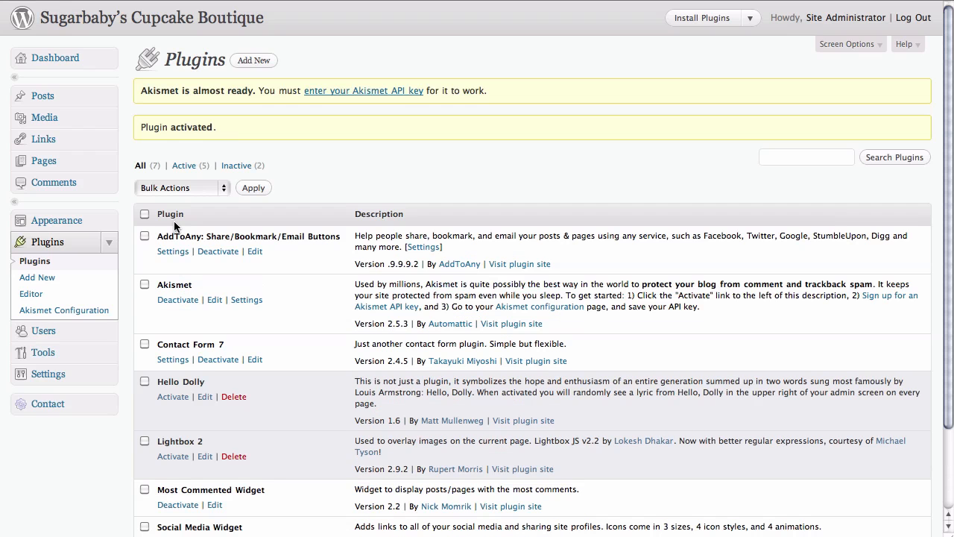
mouse_move(210, 160)
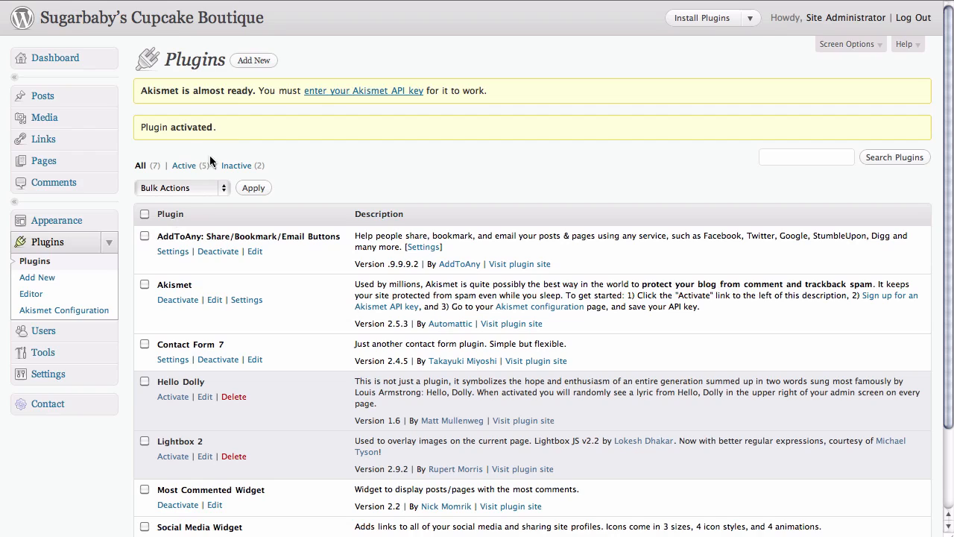
mouse_move(226, 129)
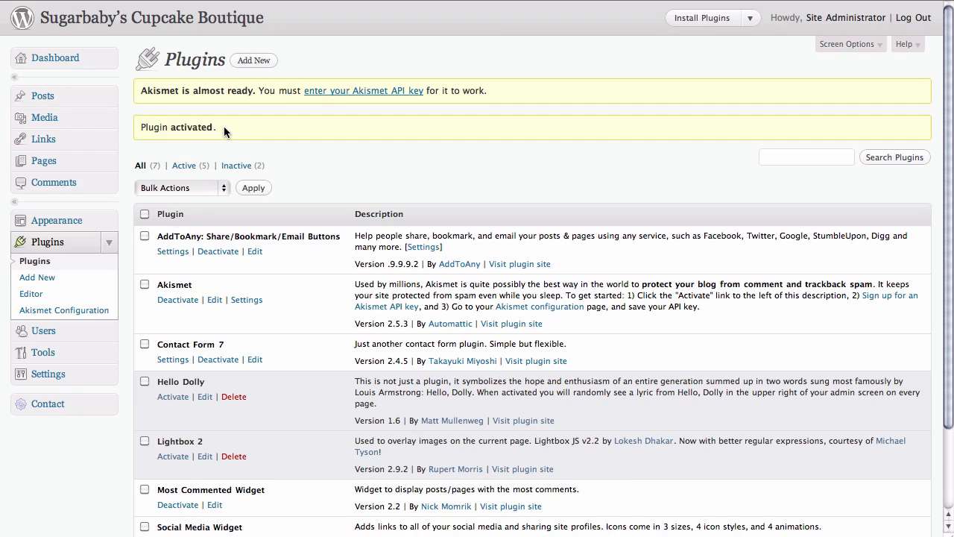
mouse_move(227, 117)
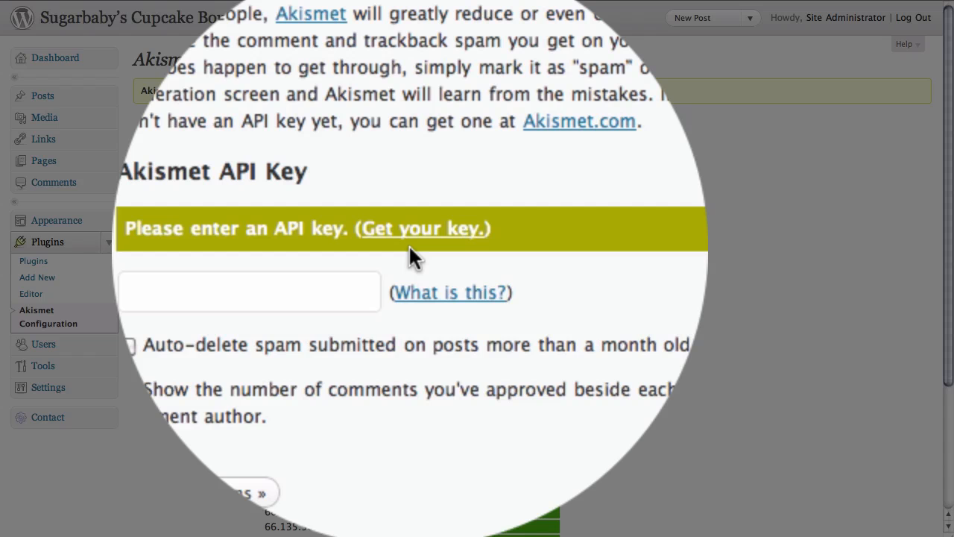
Step: Follow the 'Get your key' link to the Akismet website for an API key
click(415, 249)
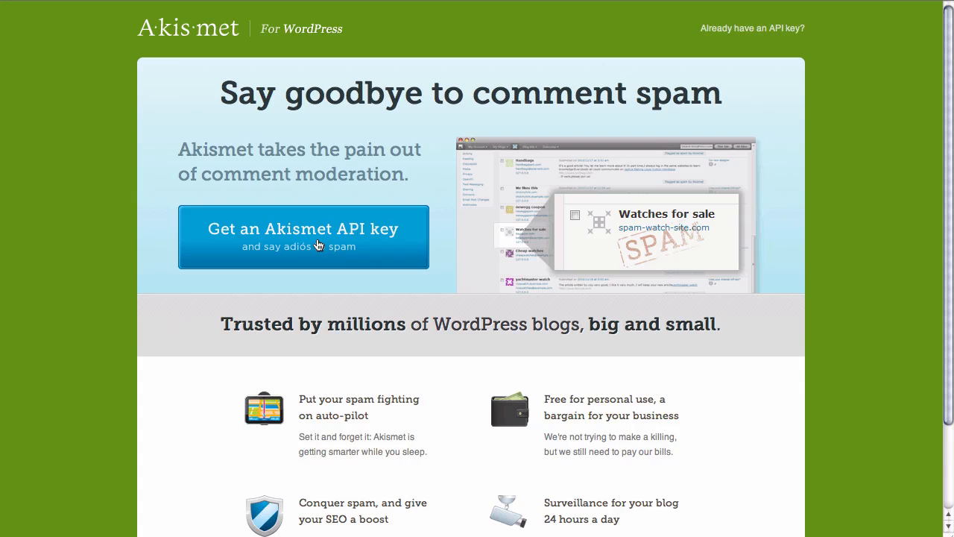
Step: Sign up for a Personal Akismet API key with the yearly contribution dragged to $0 and submit
click(303, 237)
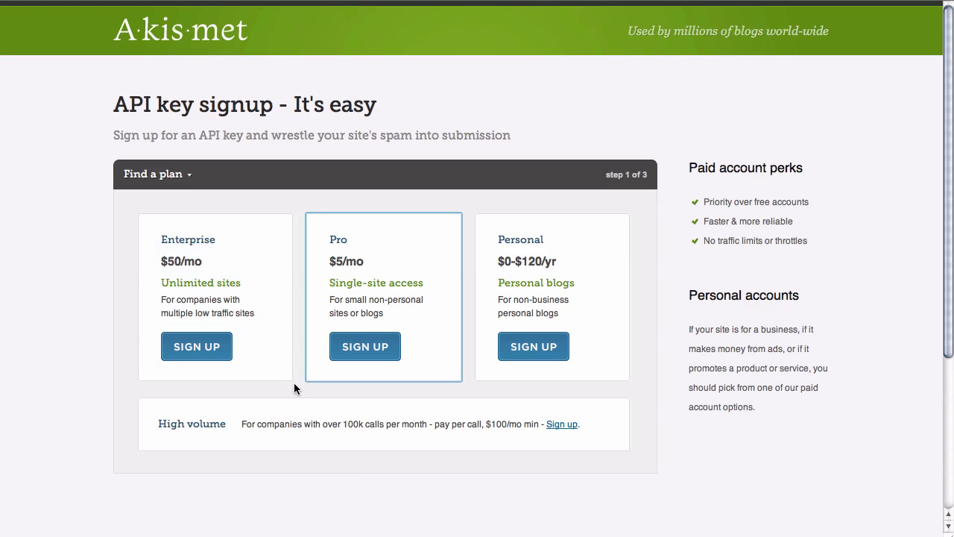
mouse_move(490, 390)
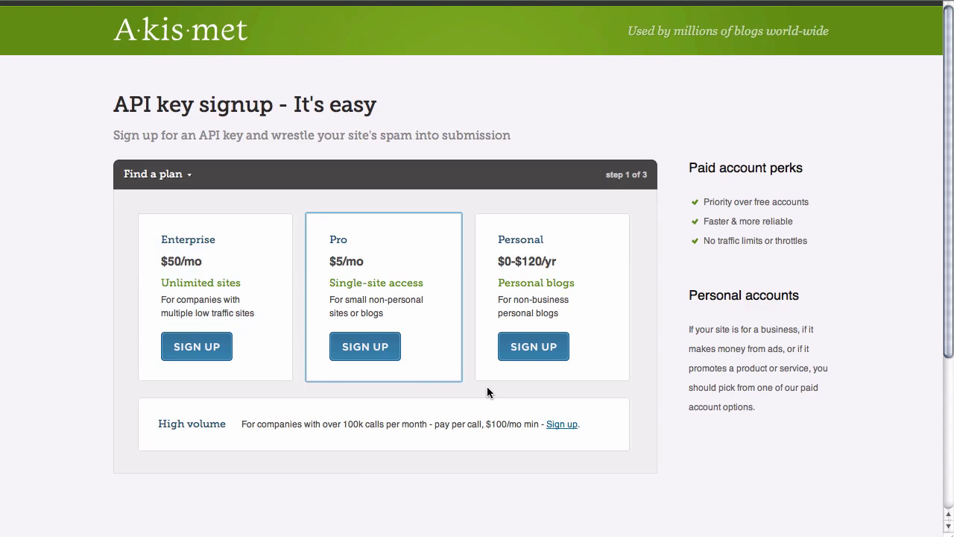
mouse_move(533, 346)
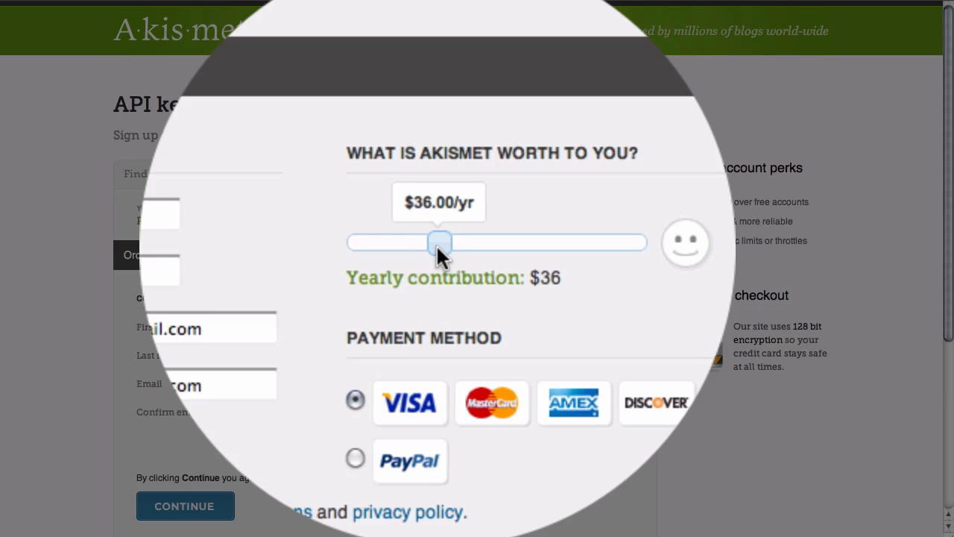
drag(439, 242, 395, 343)
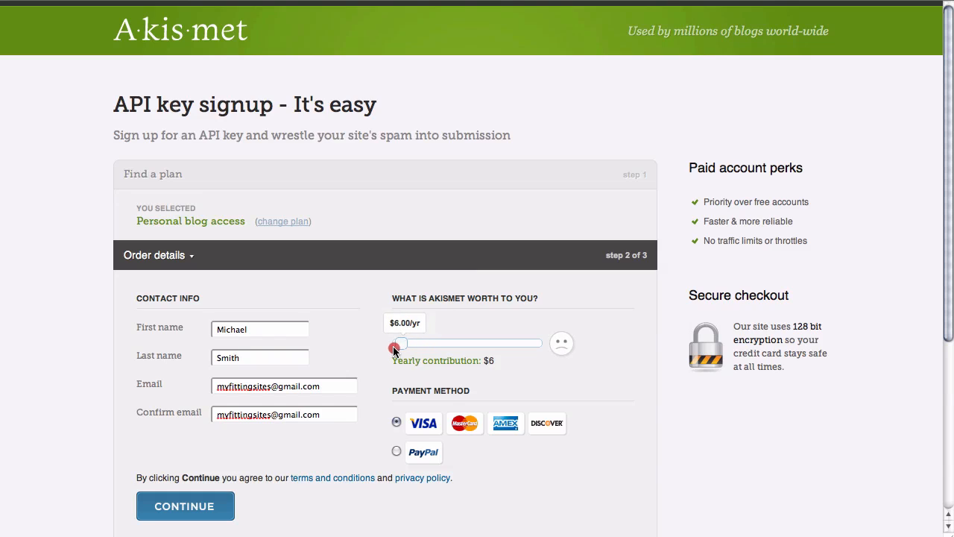
drag(397, 343, 393, 343)
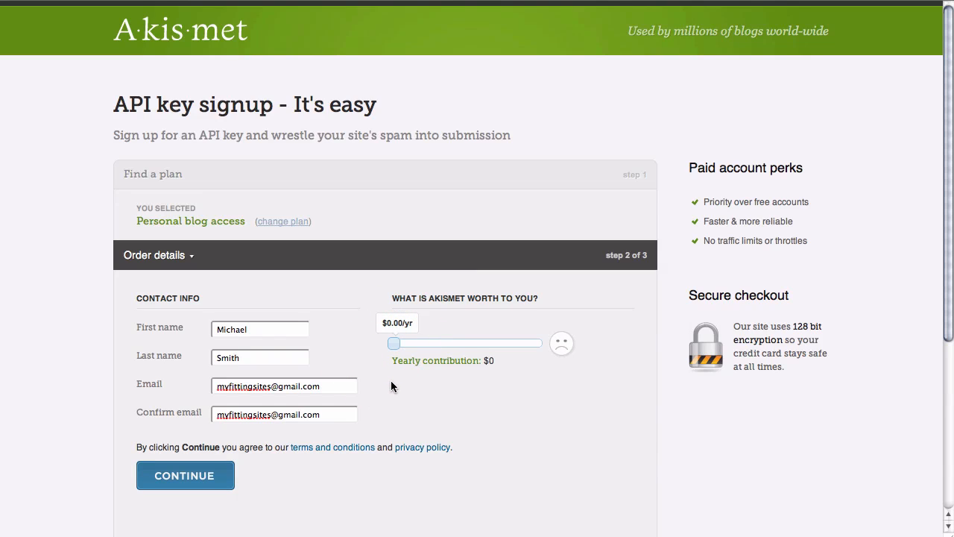
mouse_move(392, 484)
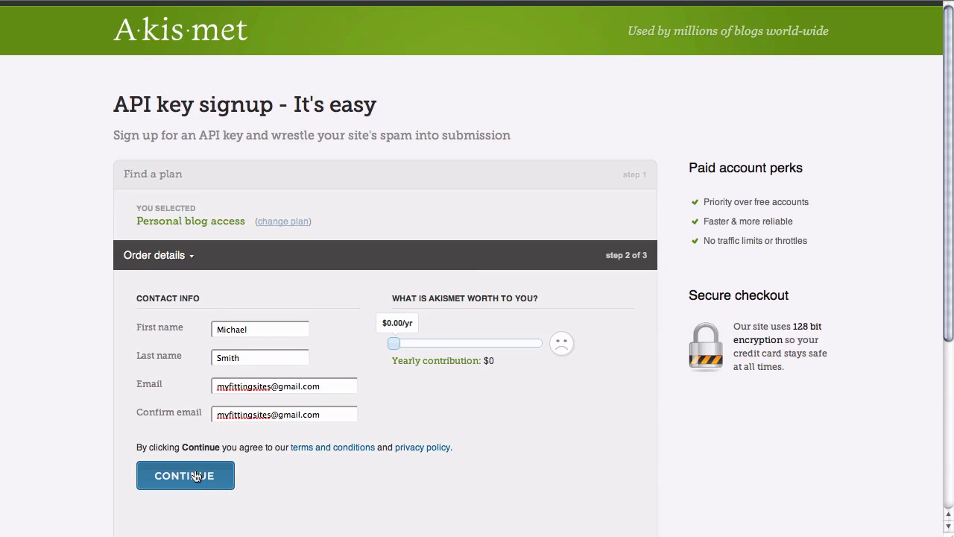
click(192, 474)
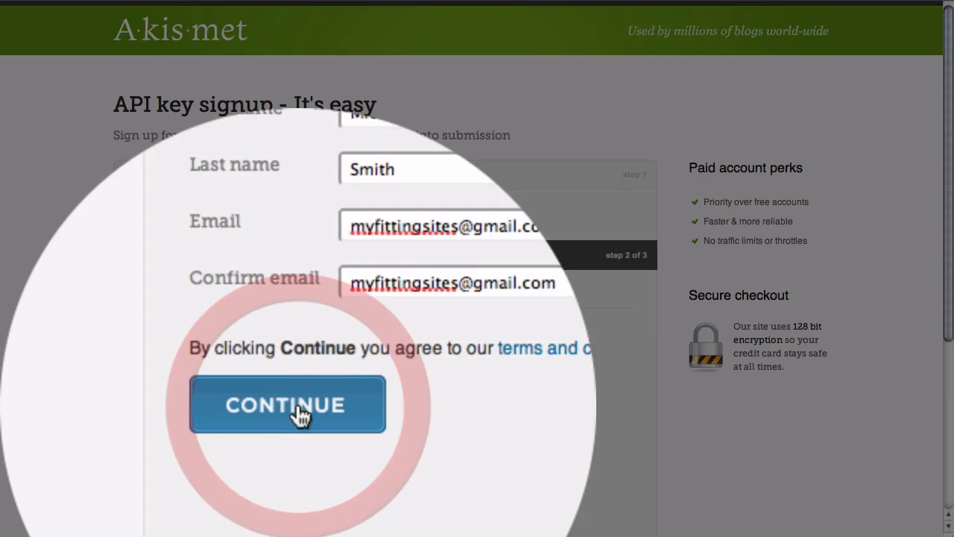
click(287, 405)
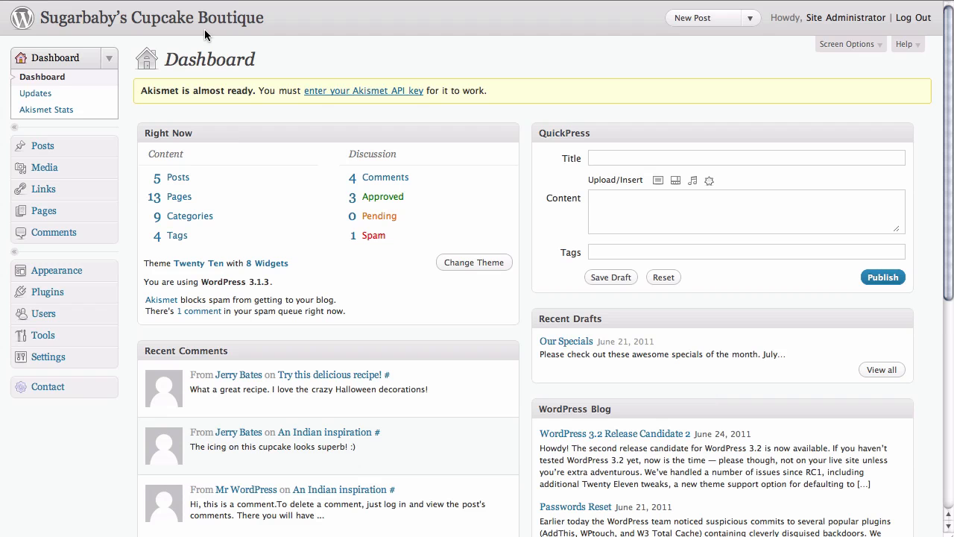
mouse_move(330, 56)
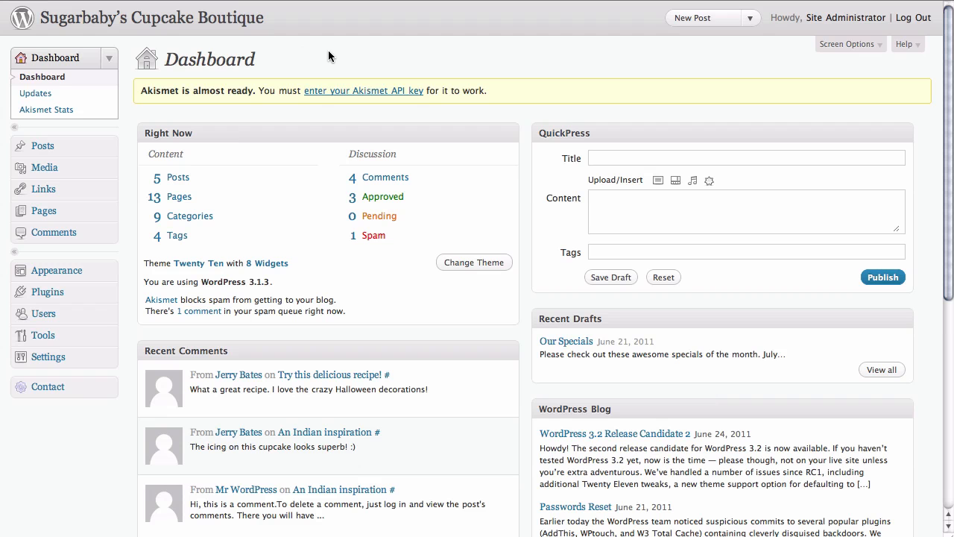
mouse_move(352, 111)
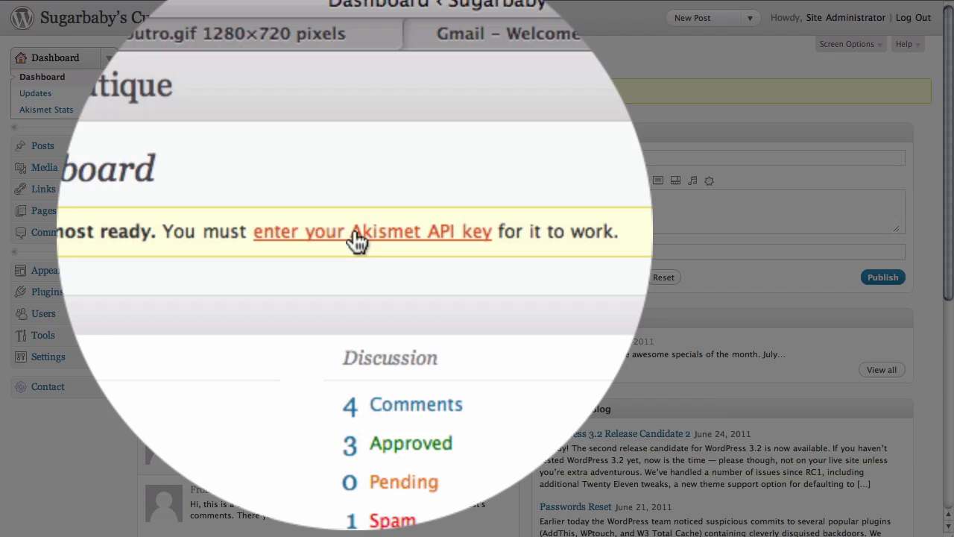
click(356, 232)
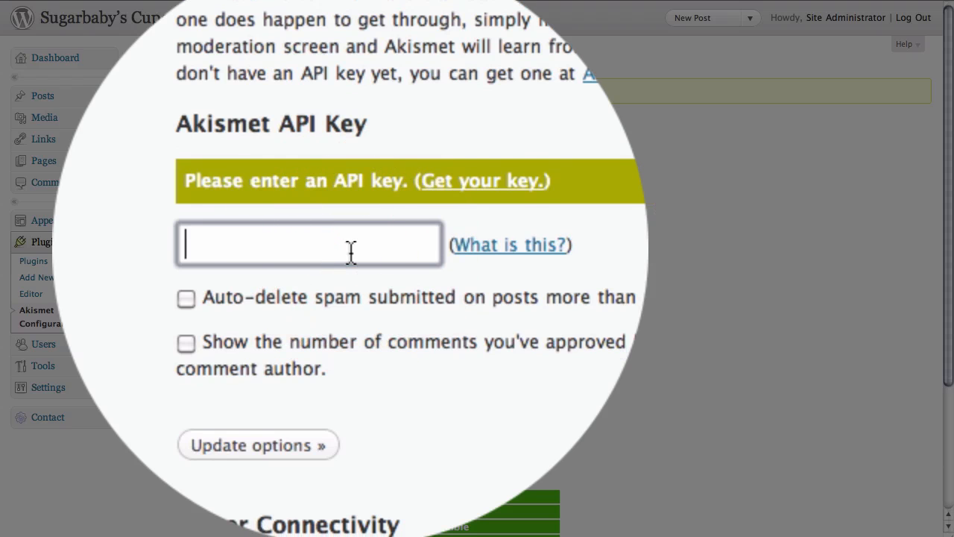
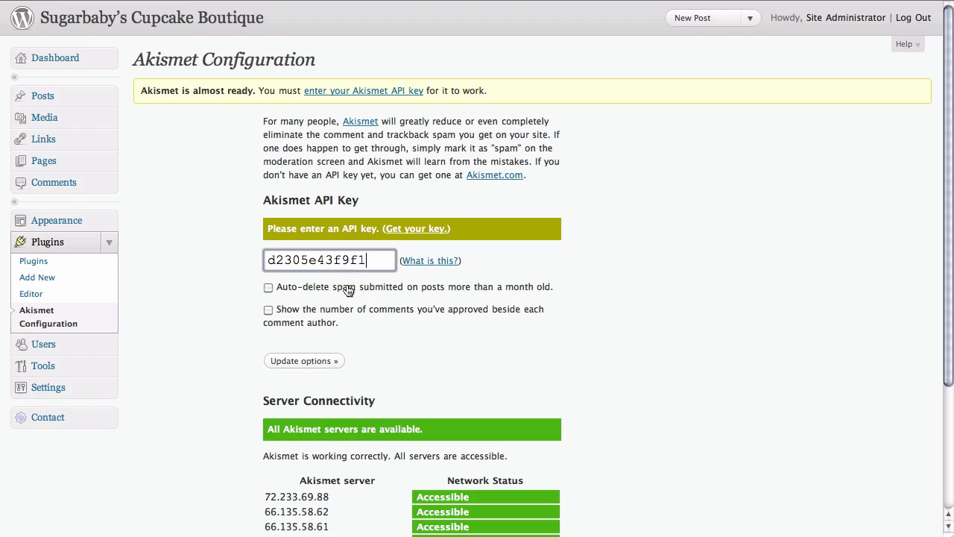
mouse_move(316, 297)
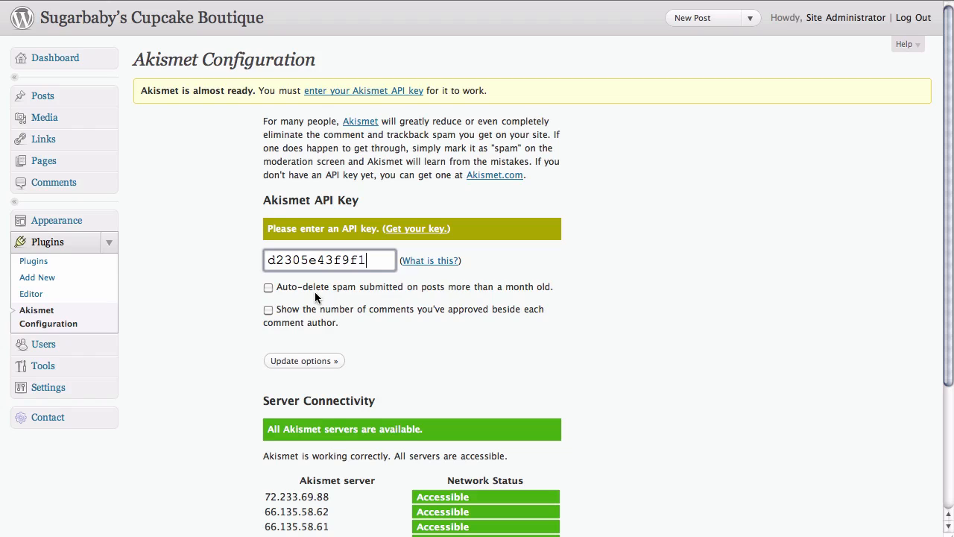
click(267, 287)
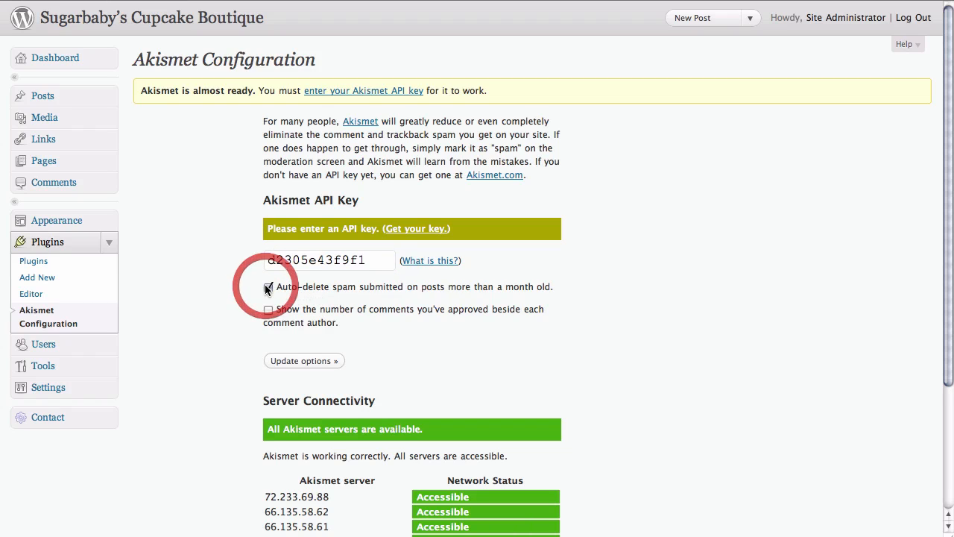
click(268, 288)
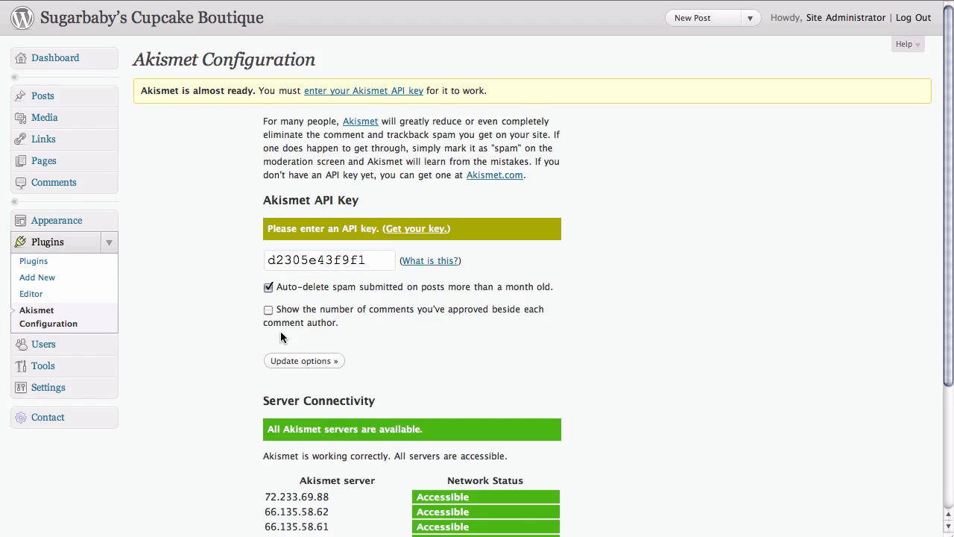